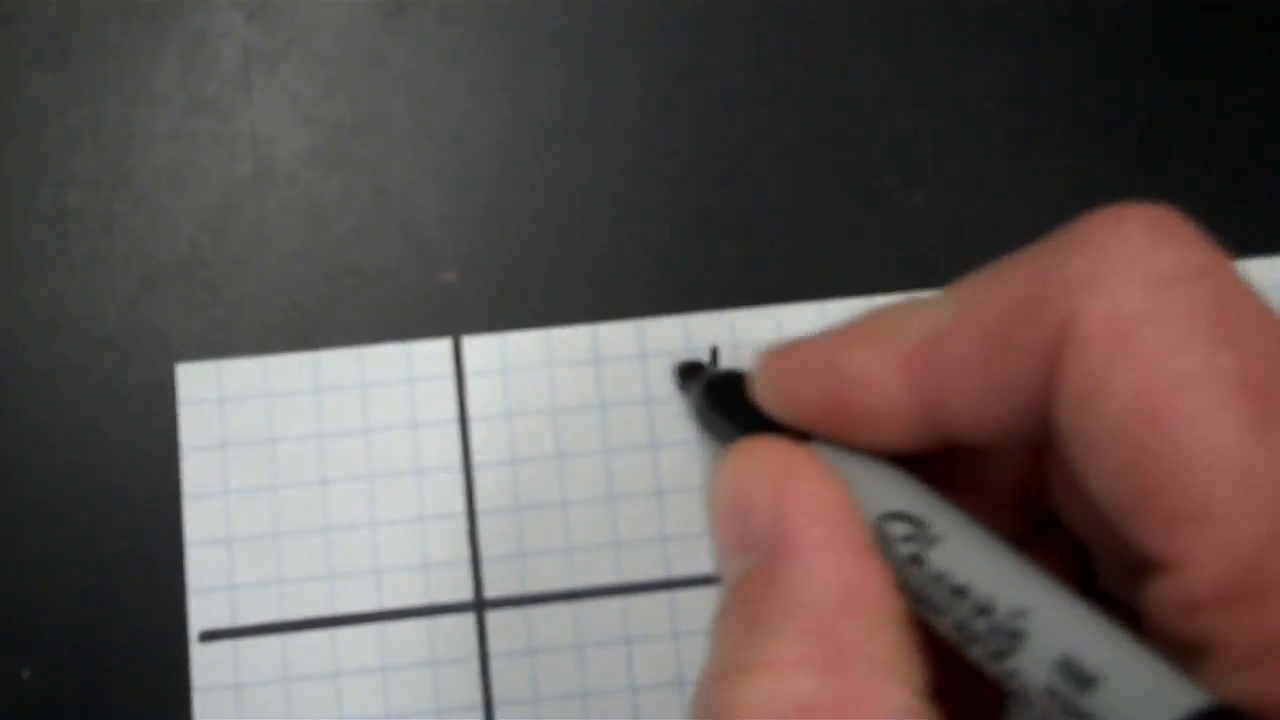
{"action": "type", "text": "Time"}
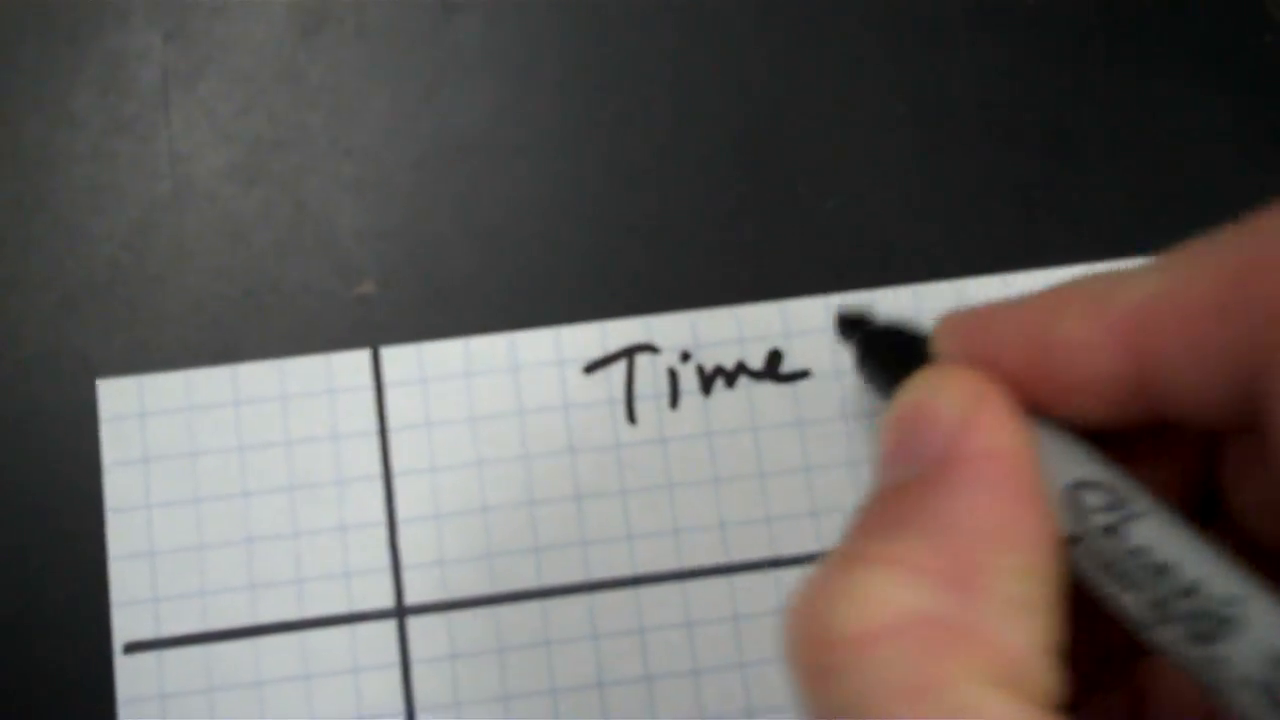